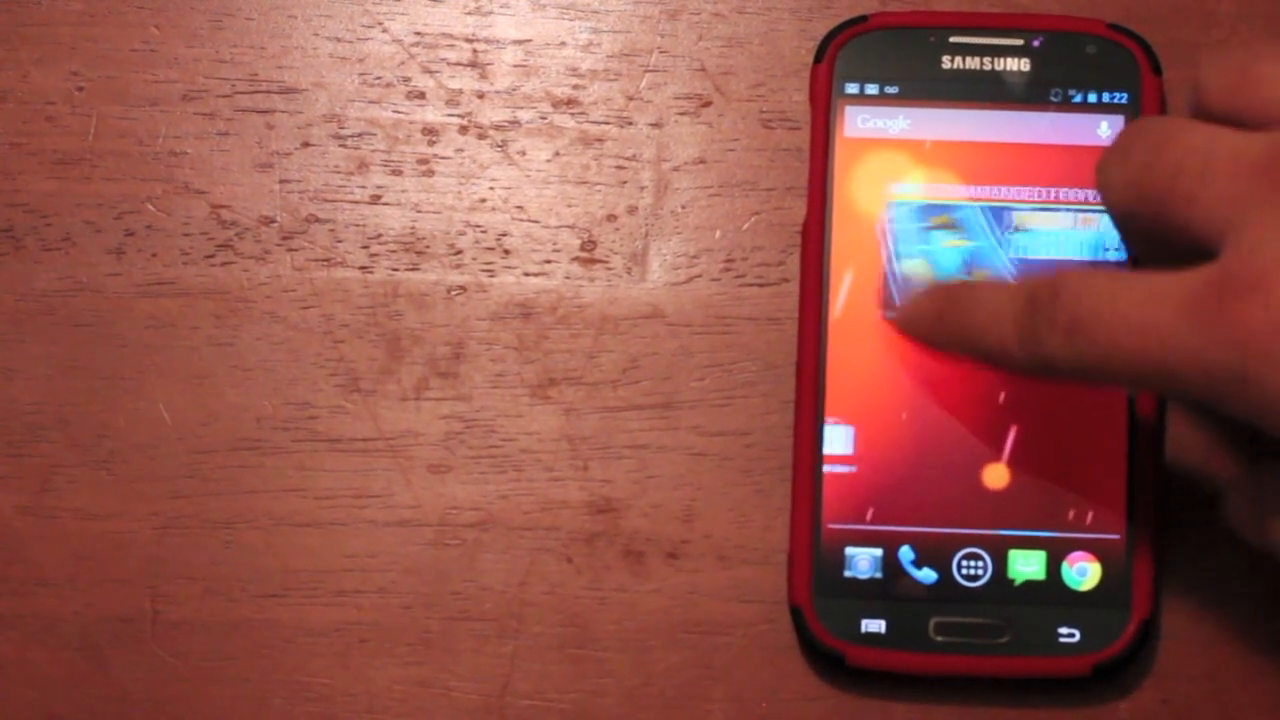
- Bring up About phone in Settings showing model SCH-I545 and Android 4.2.2
click(978, 568)
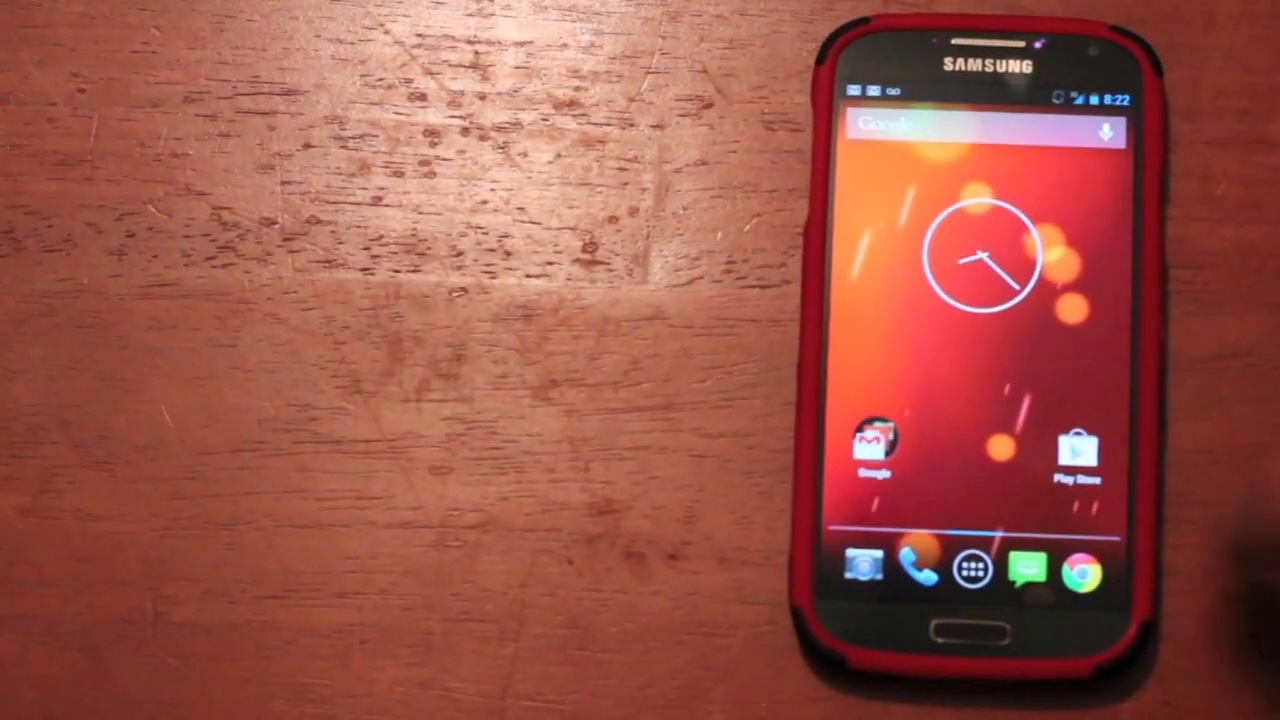
click(980, 568)
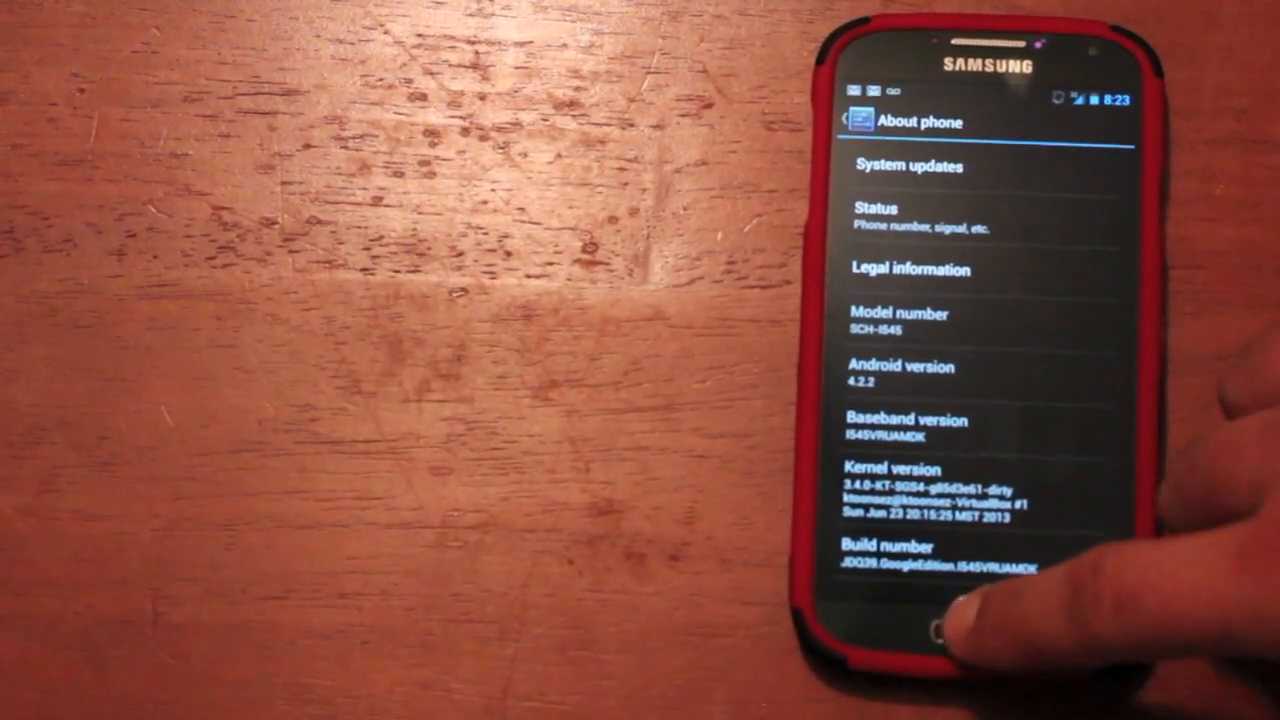
- Return from About phone to the home screen with the clock widget
click(940, 624)
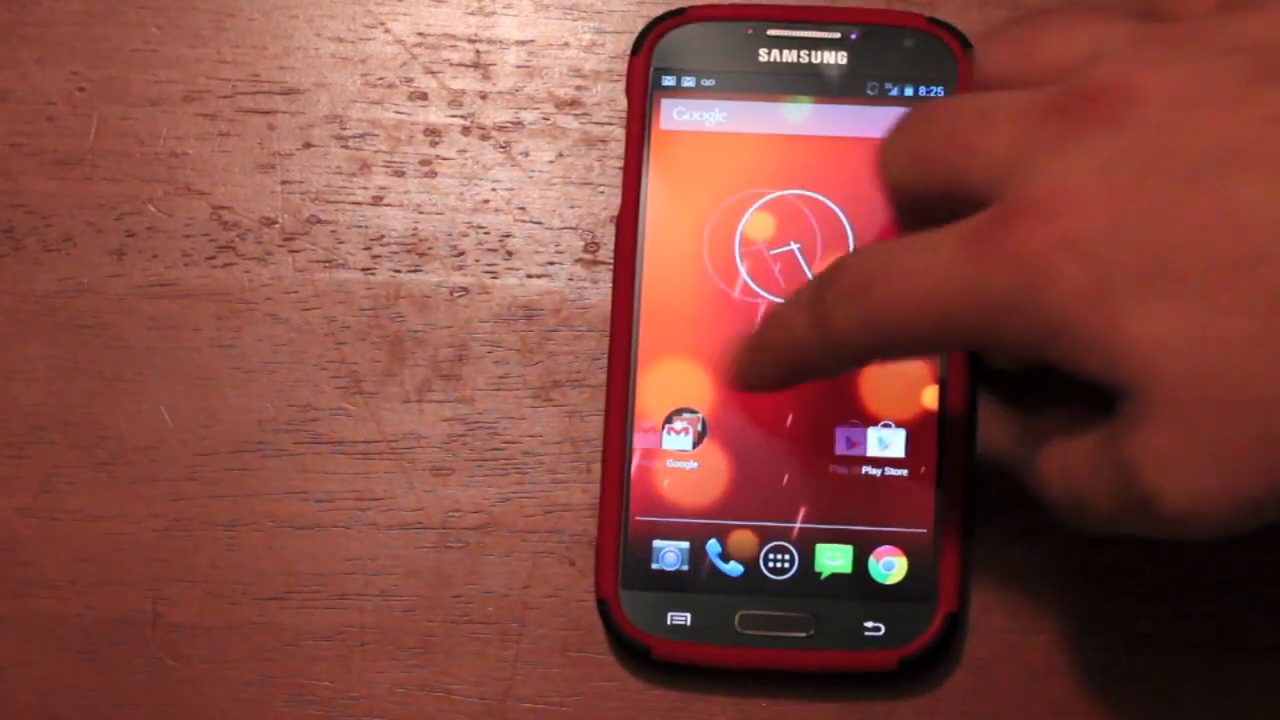
- Review IMEI, signal and CDMA auto PRL network type in LTE OnOff, then back to the app drawer
click(788, 556)
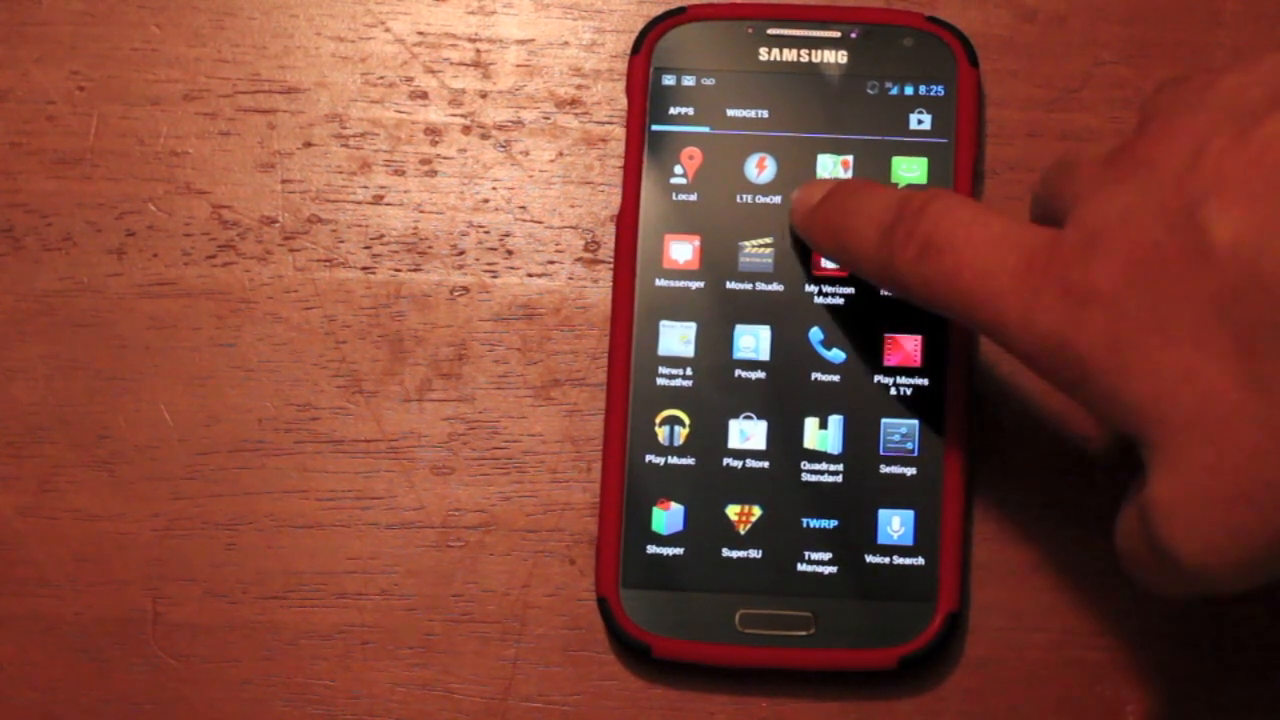
click(828, 170)
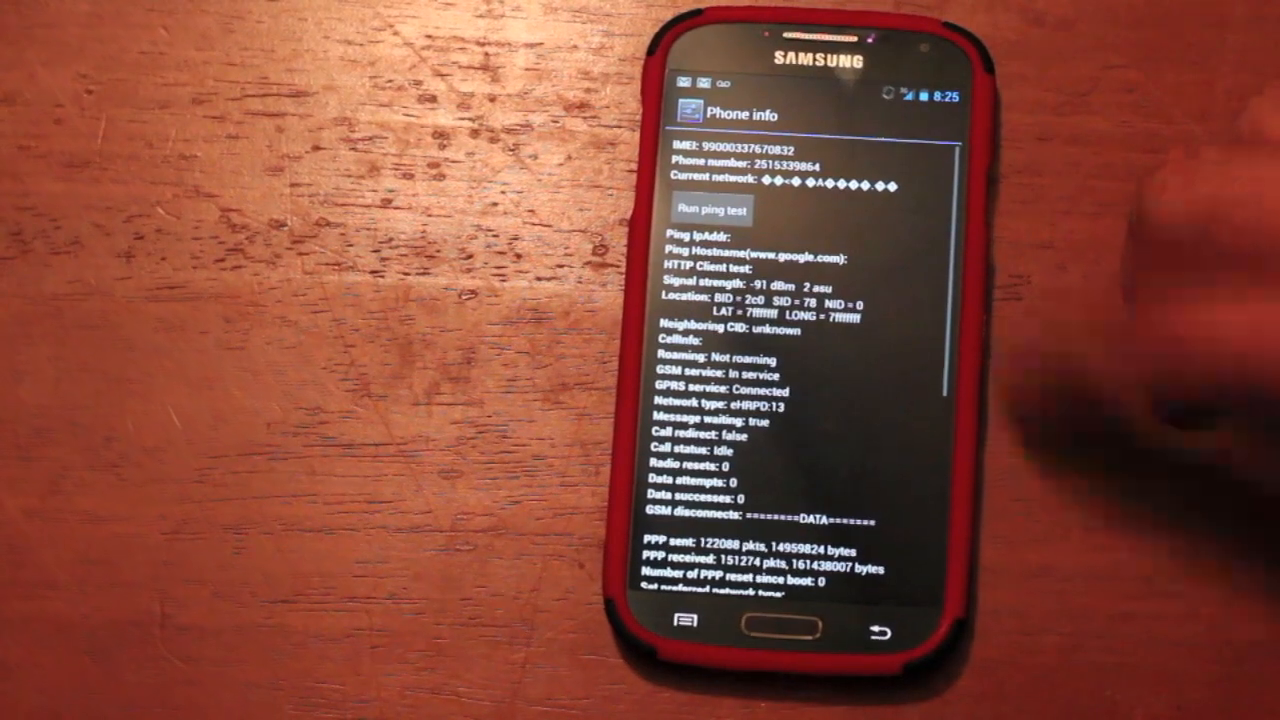
scroll(down, 3)
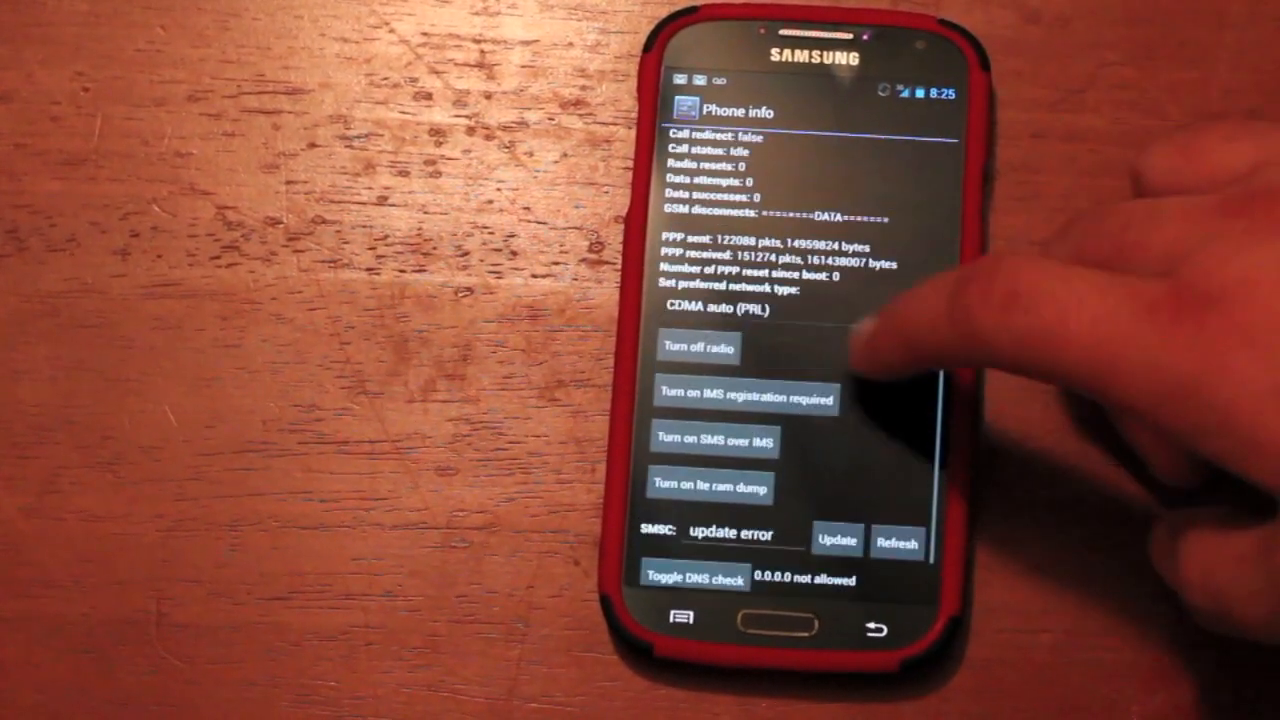
click(730, 308)
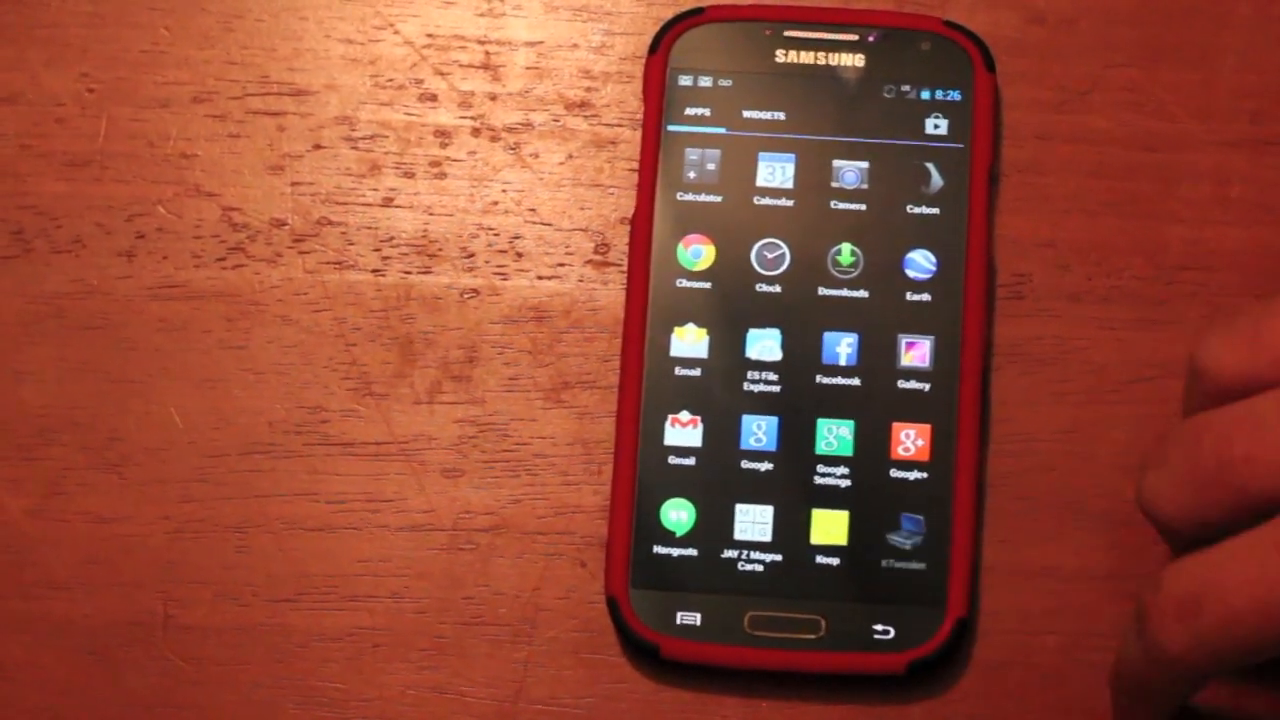
- Check KTweaker's General CPU sliders (1890 MHz max, ondemand), nudging the min frequency, then back to apps
click(914, 530)
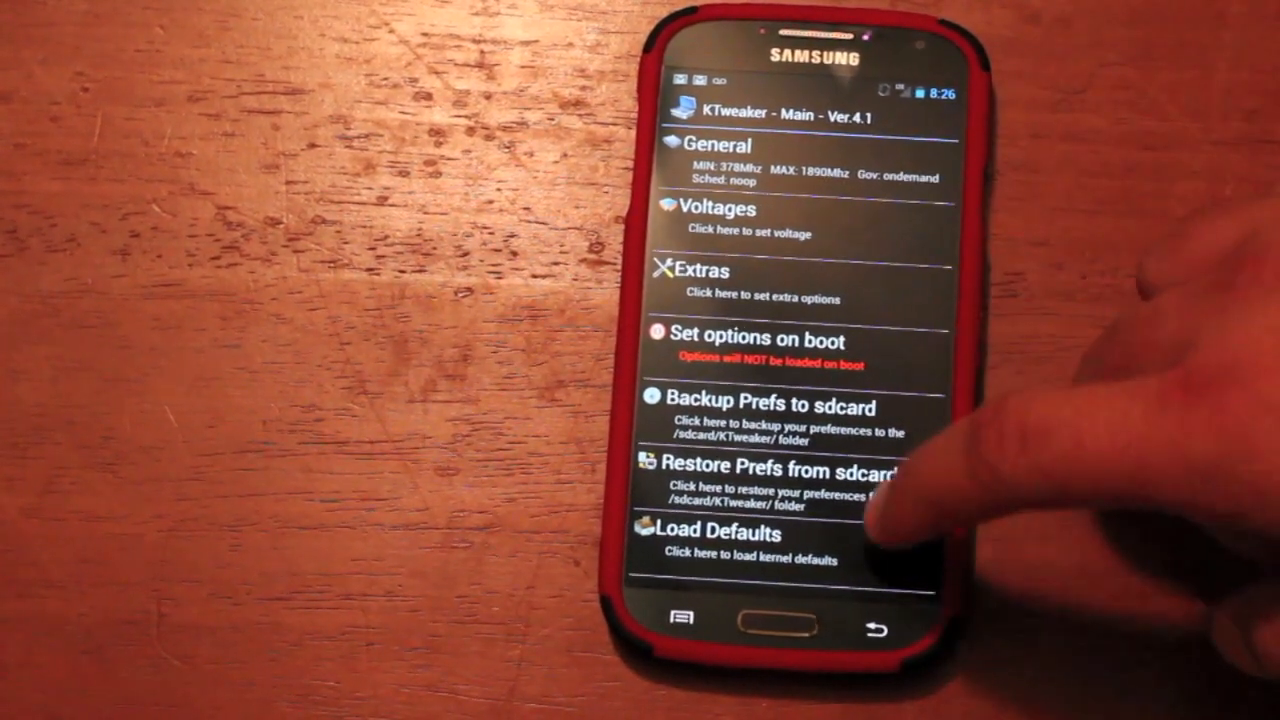
click(718, 208)
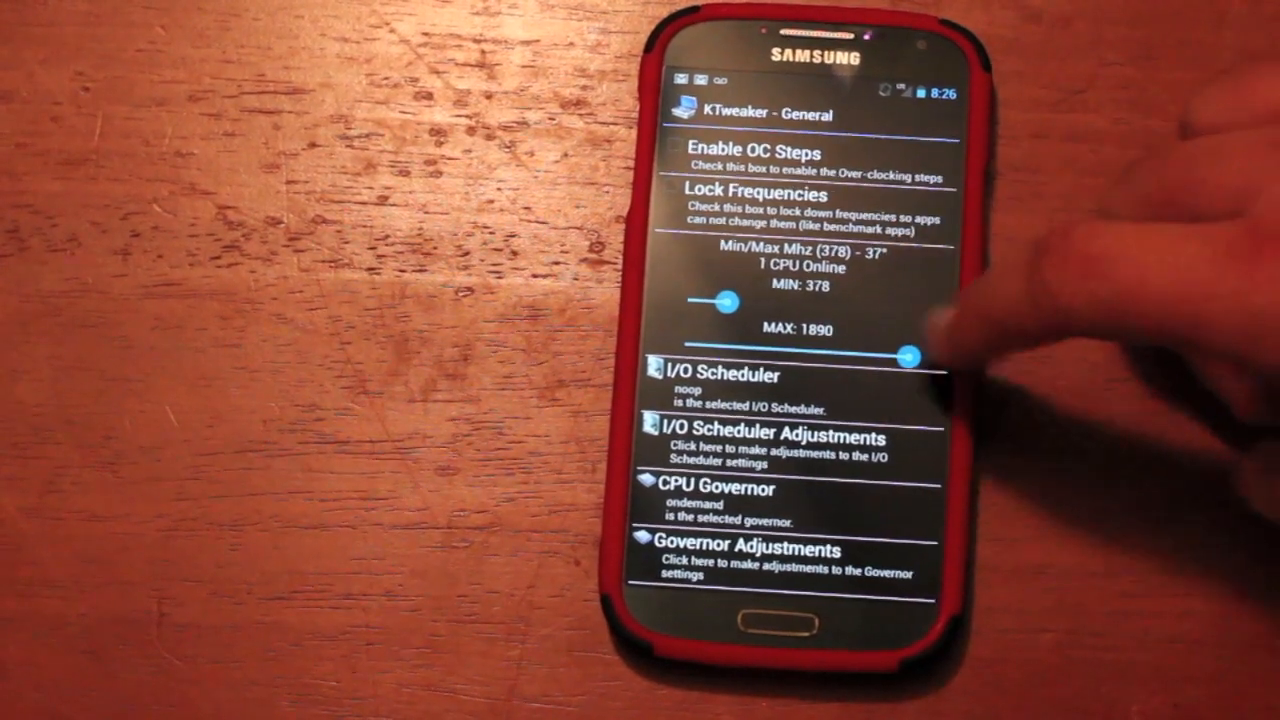
drag(718, 298, 904, 298)
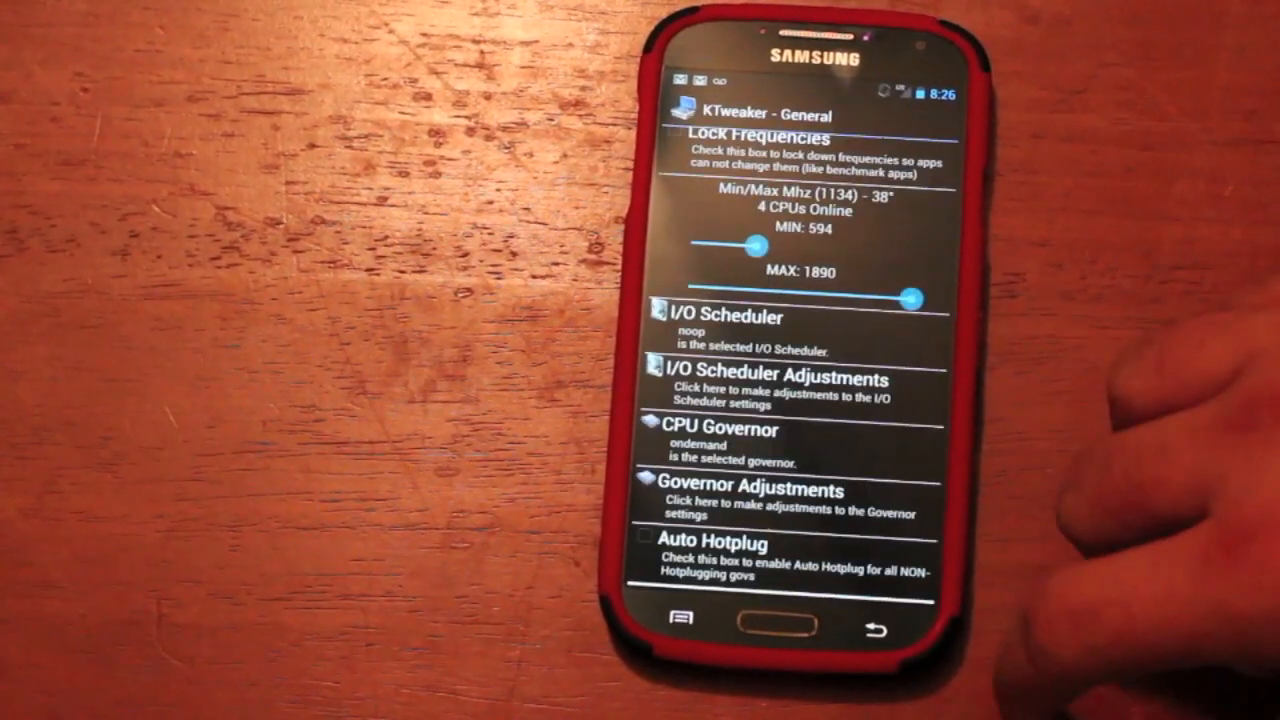
click(876, 624)
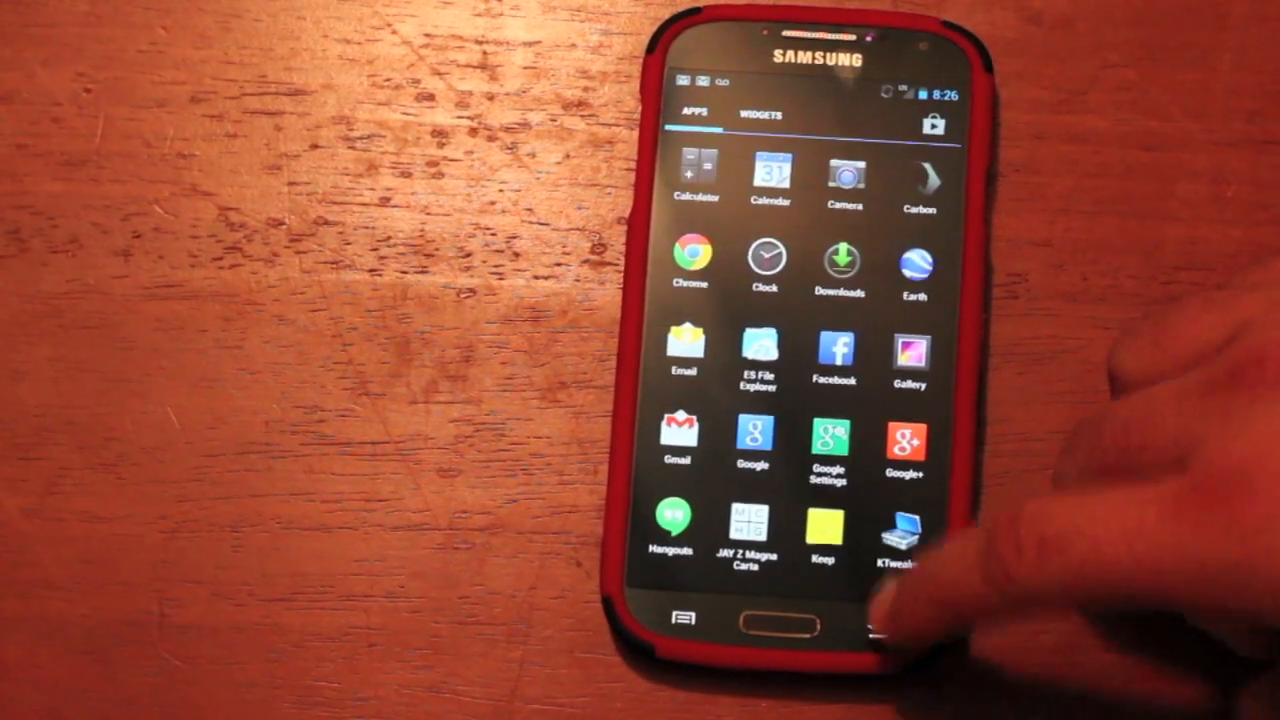
- Swipe through the app drawer pages of installed apps
click(892, 524)
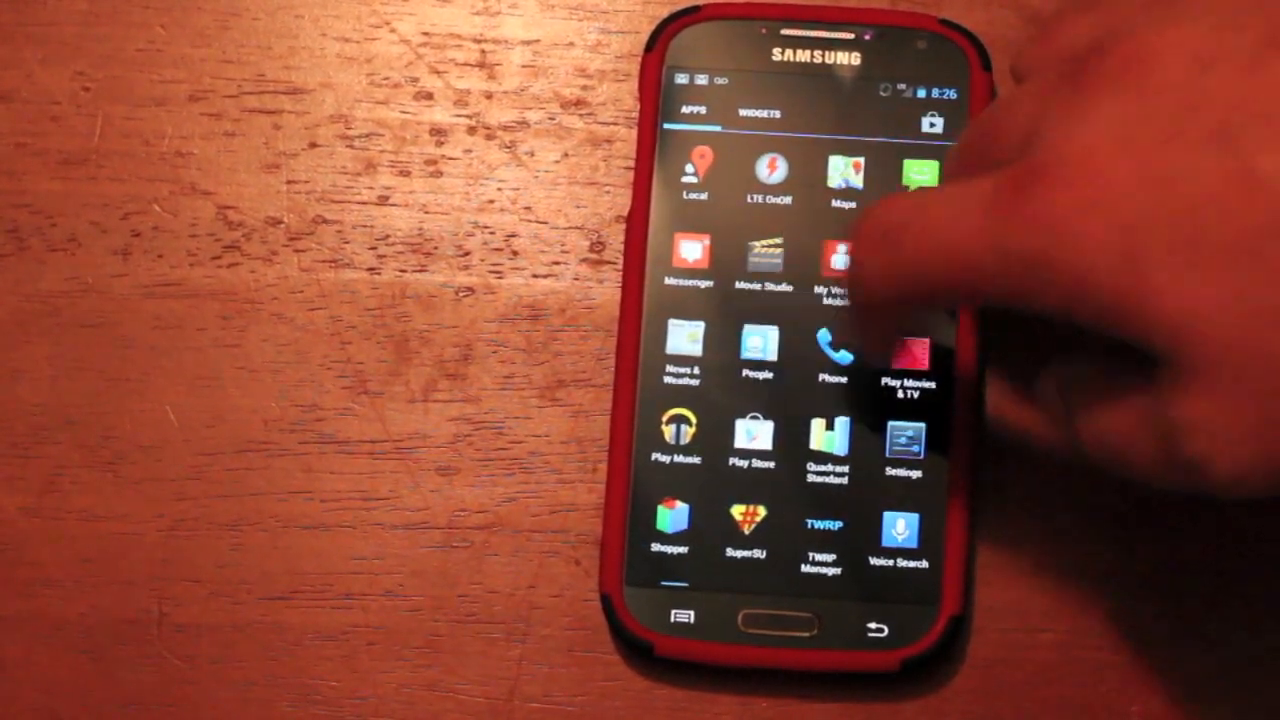
scroll(left, 3)
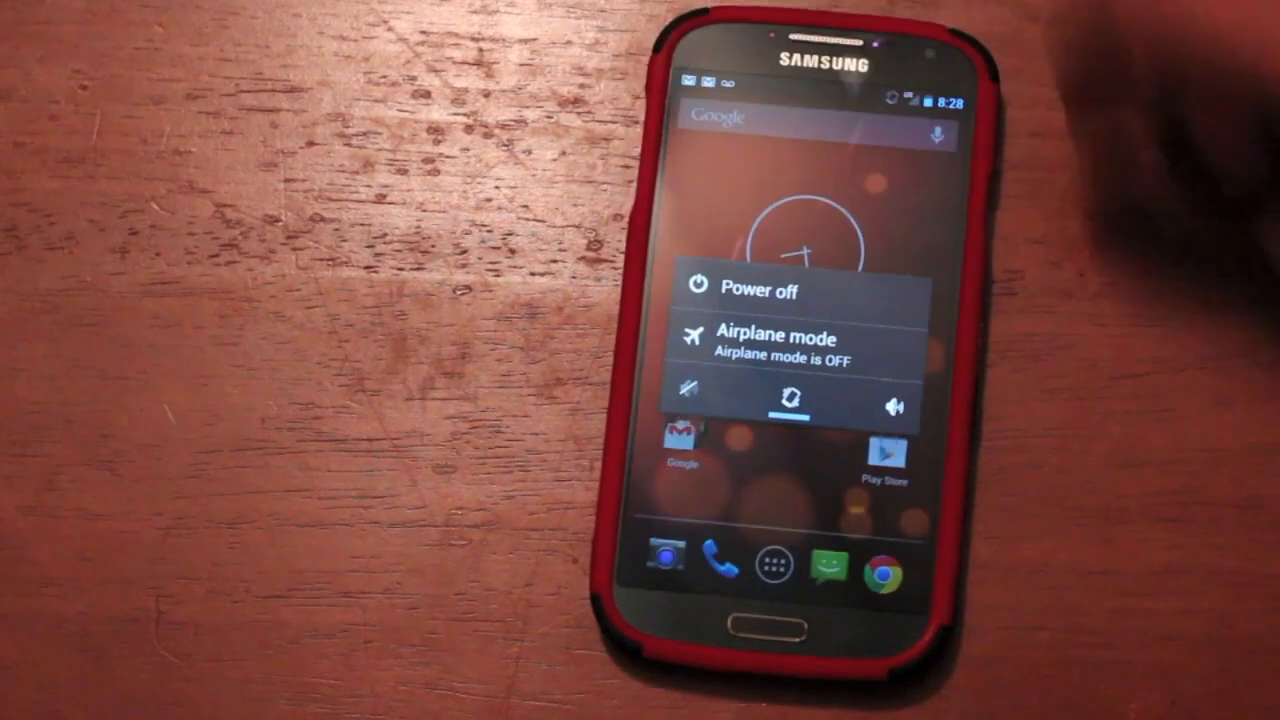
- Power the phone off and confirm, bringing it up in TWRP recovery
click(756, 290)
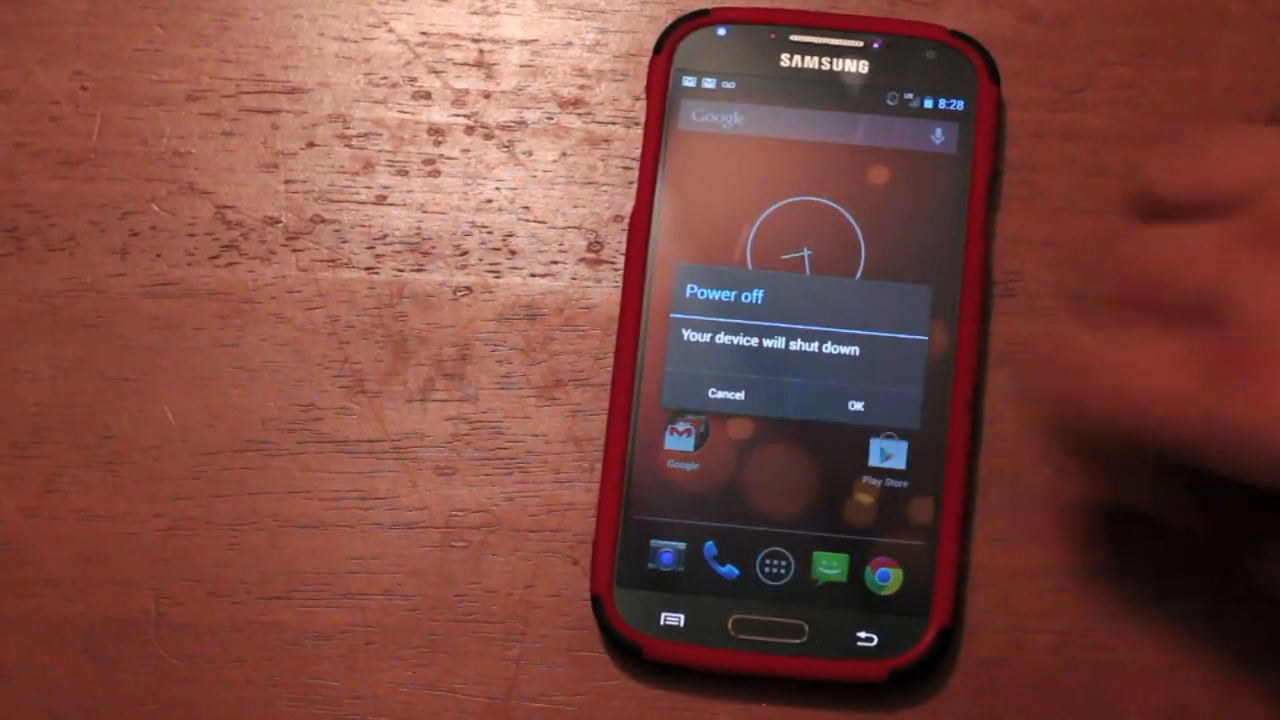
click(856, 406)
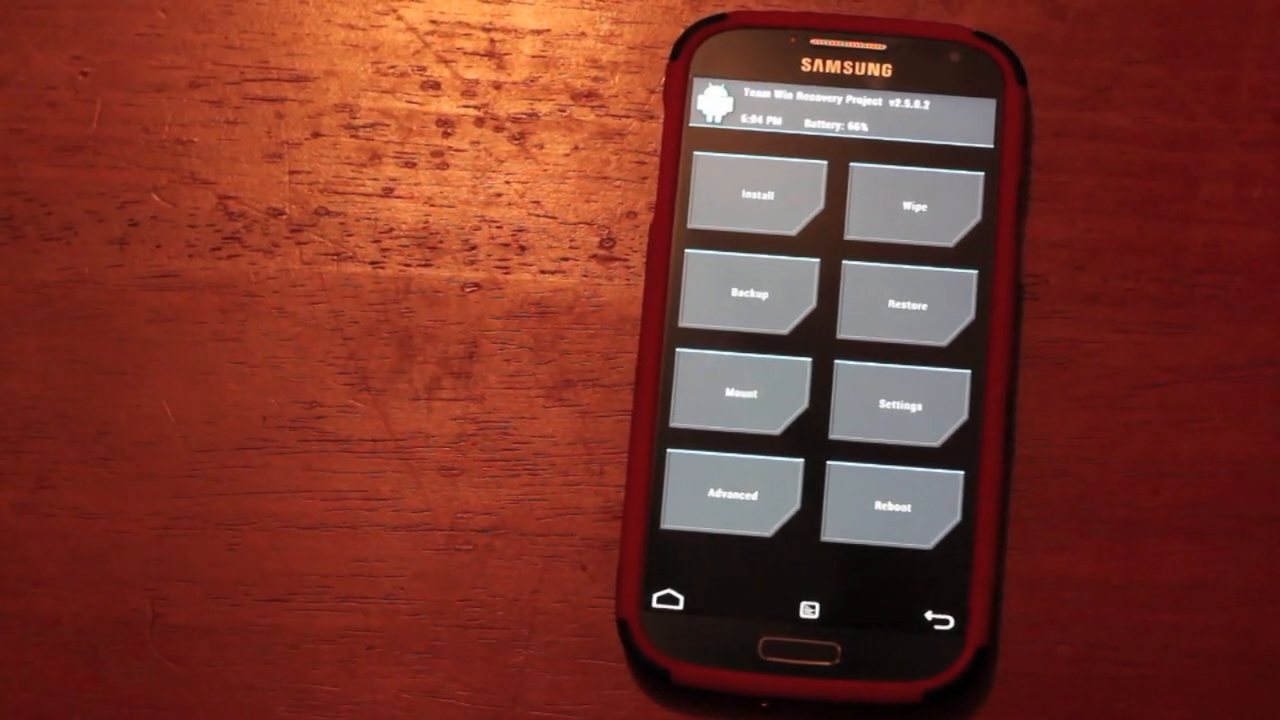
- Browse the ROM zips in /sdcard/Download via Install, then bring up TWRP's reboot choices
click(904, 206)
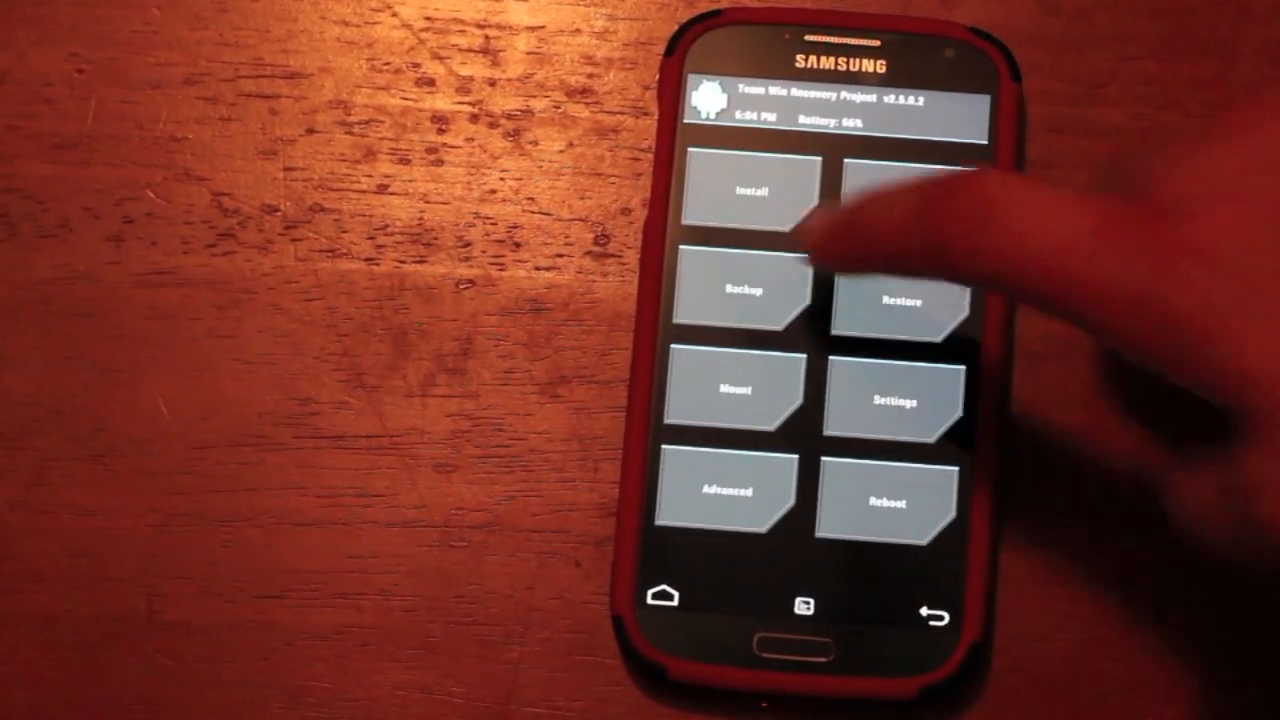
click(744, 190)
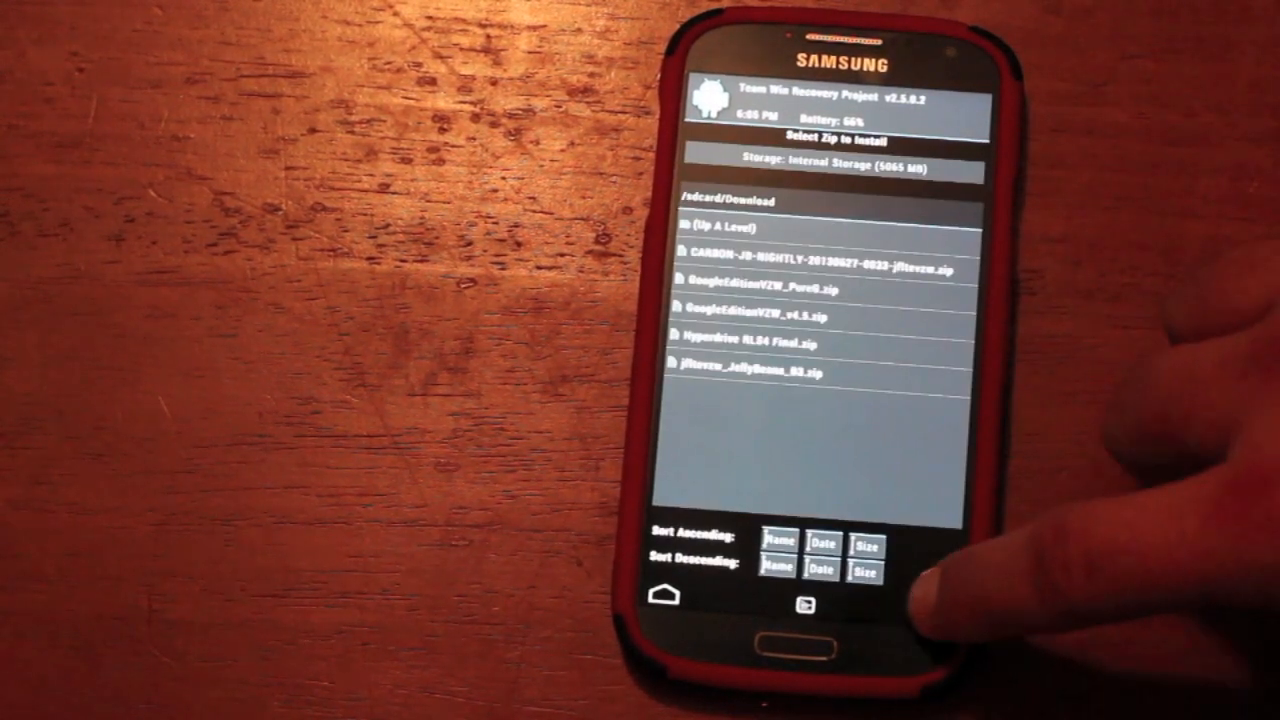
click(930, 606)
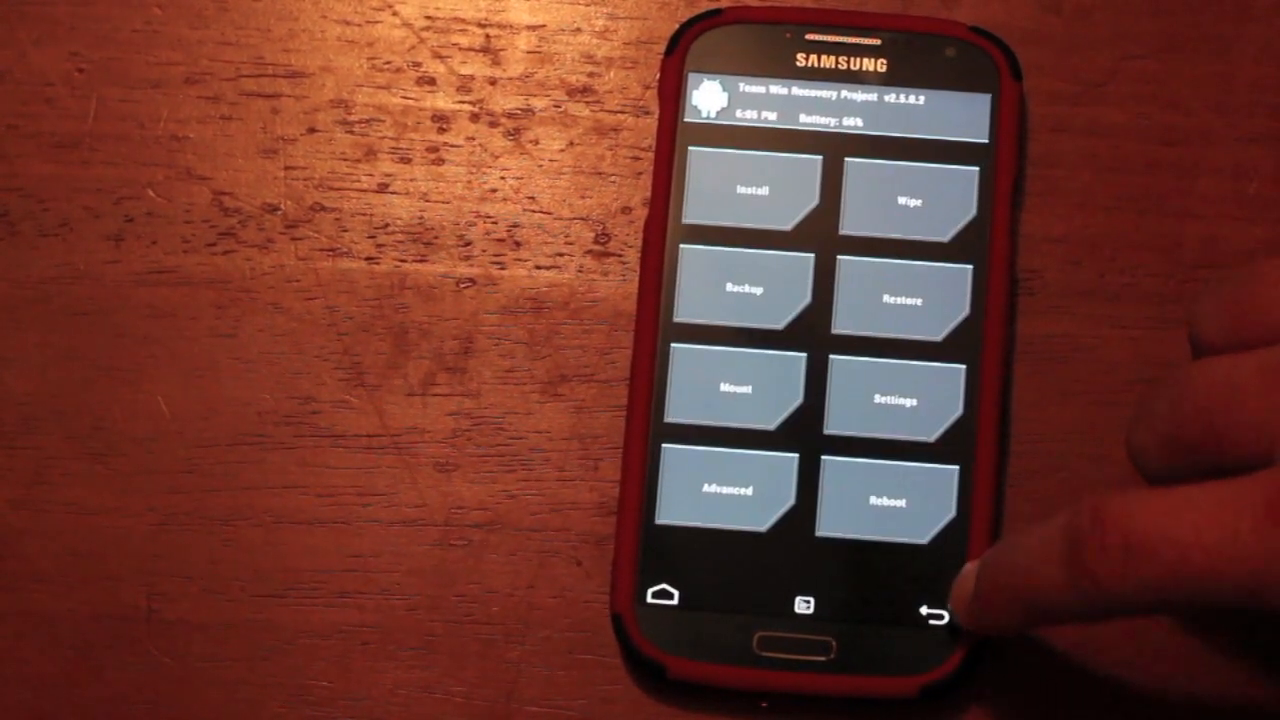
click(900, 496)
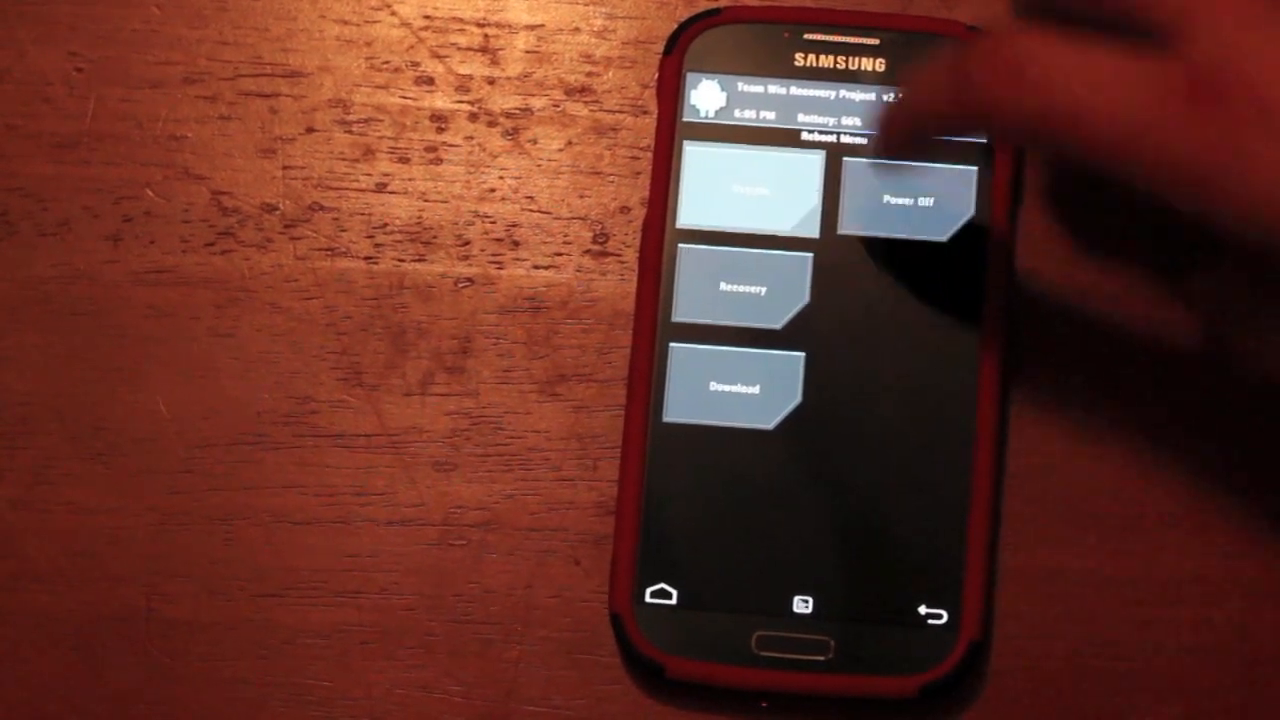
- Reboot to System so the Samsung boot screen with the Custom padlock appears
click(736, 192)
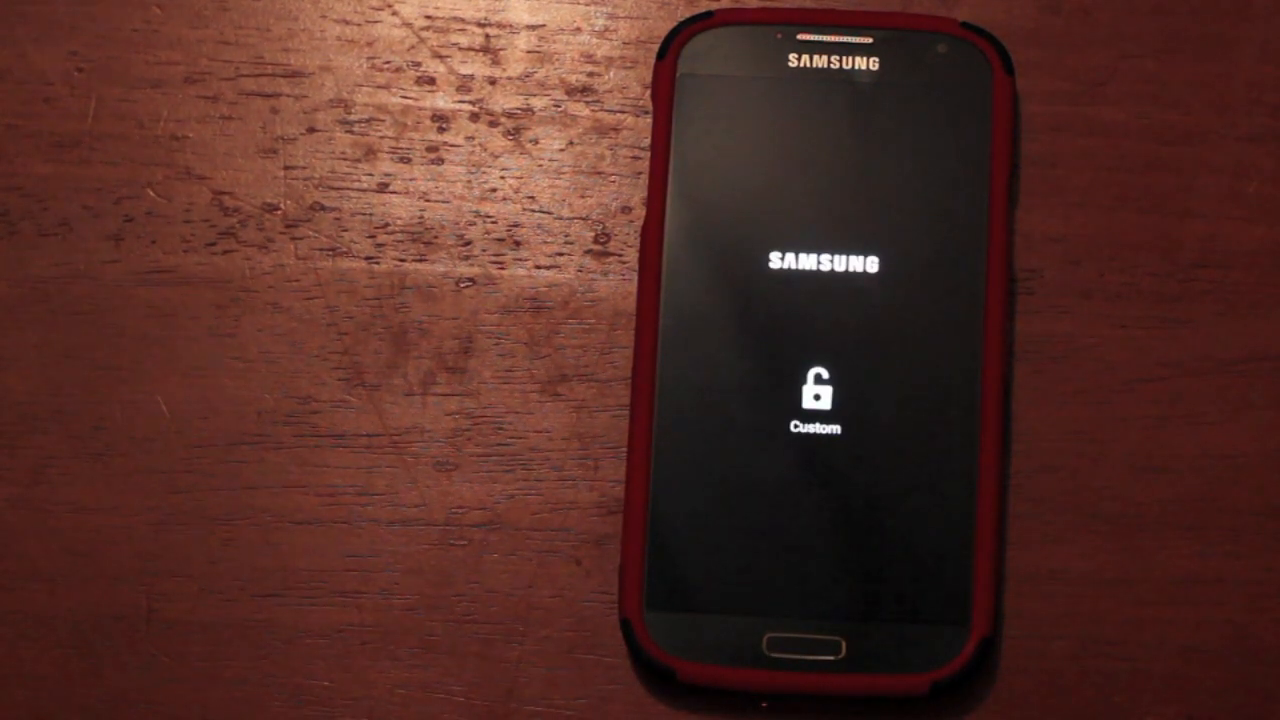